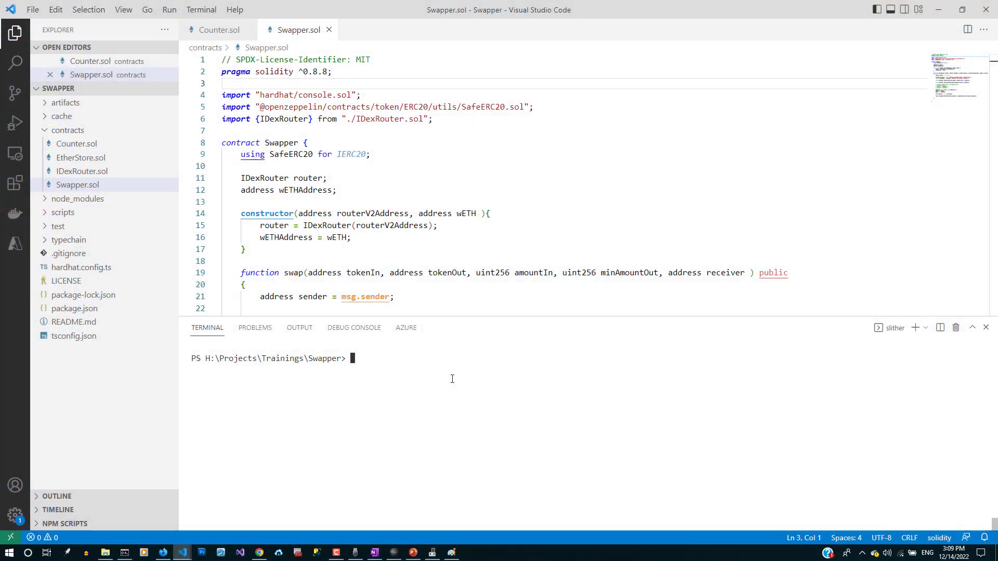
Enter the terminal command pip install slither-analyzer to install the Slither package.
type("pip in")
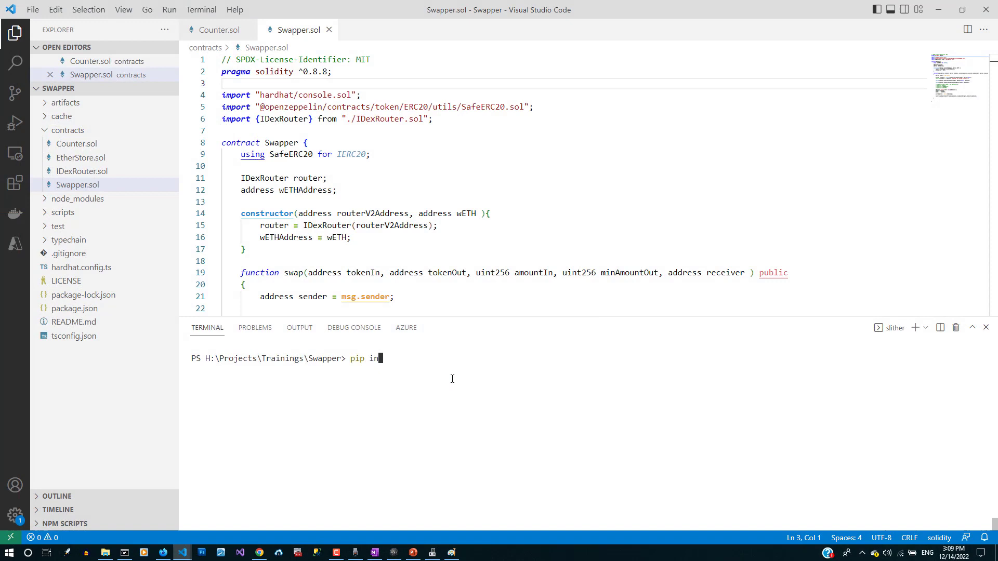
type("stall")
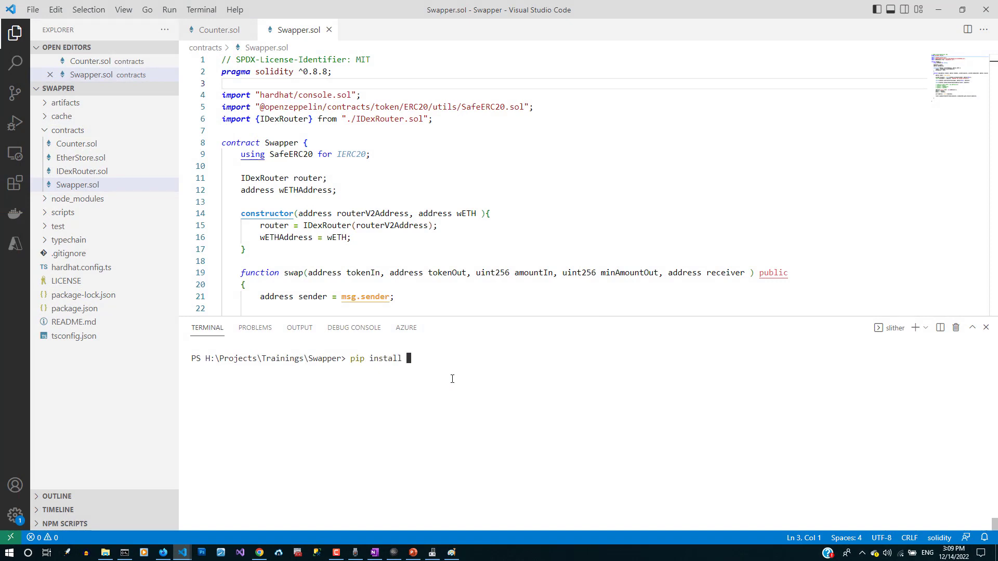
type("slither")
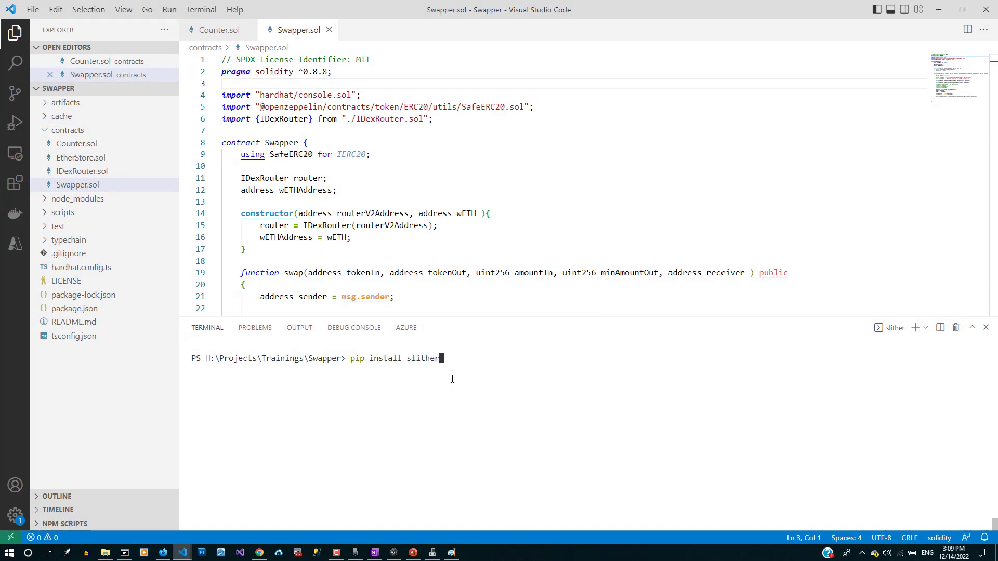
type("-")
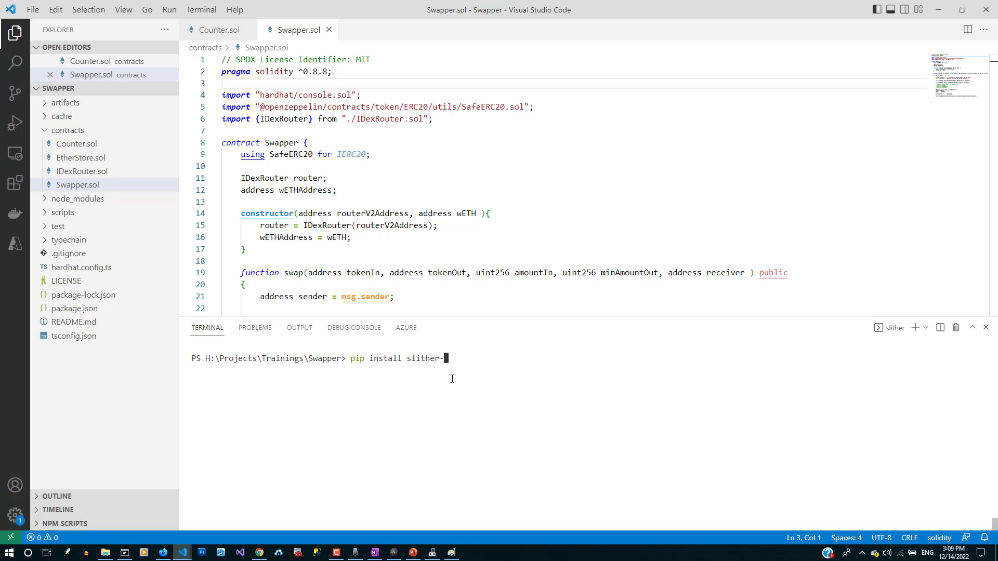
type("analy")
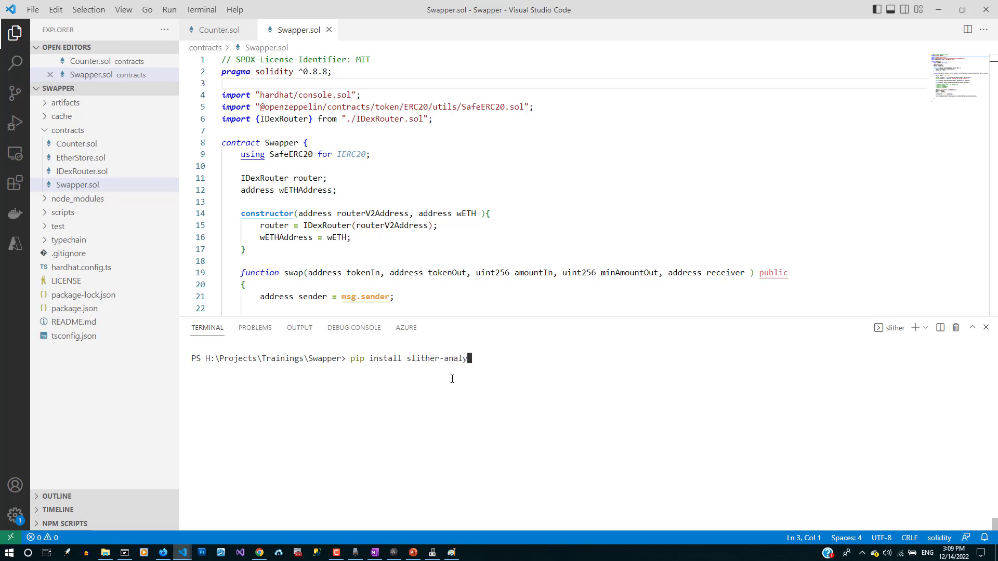
type("zer")
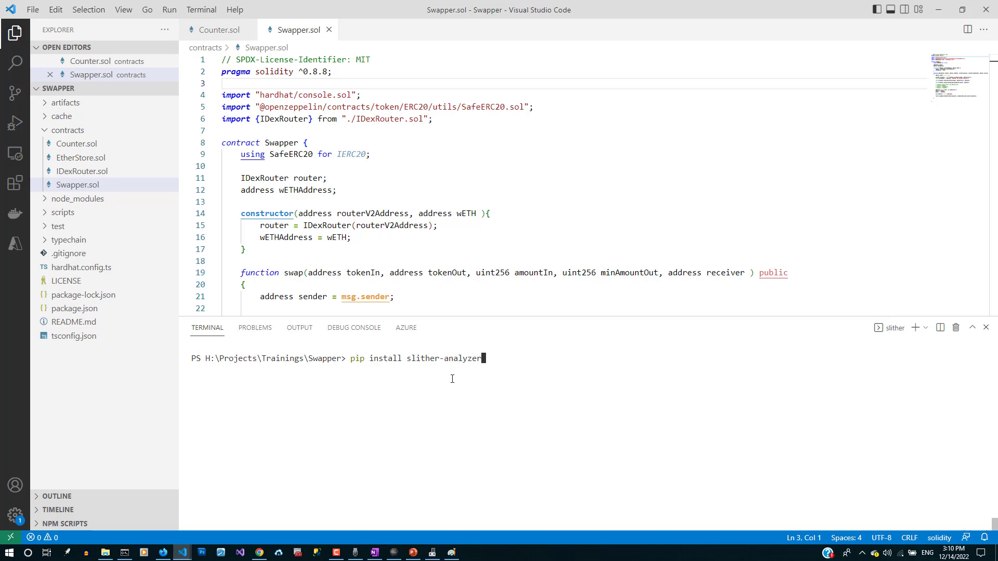
key("Backspace")
type("s")
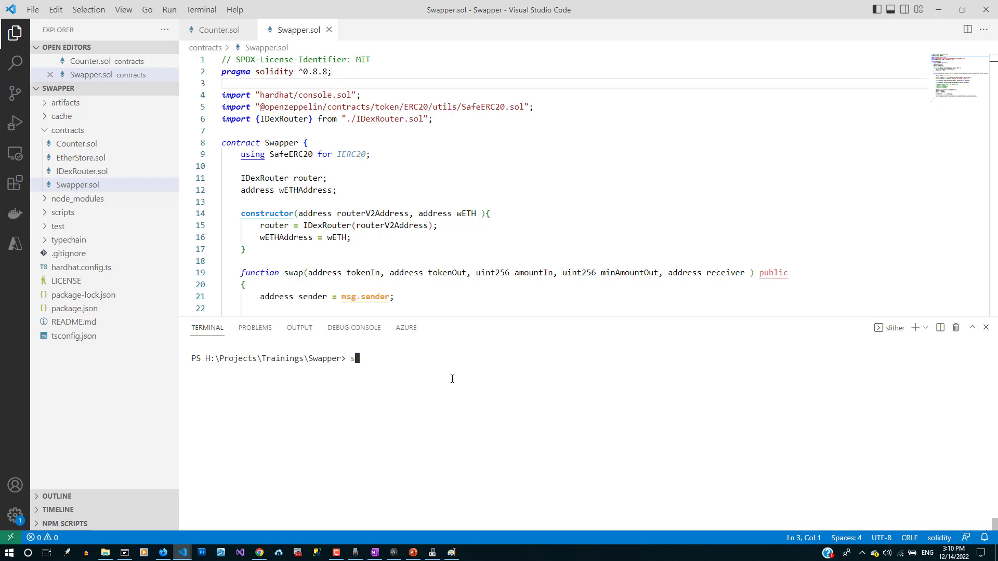
Run slither --version in the terminal, which reports version 0.8.3.
type("lither")
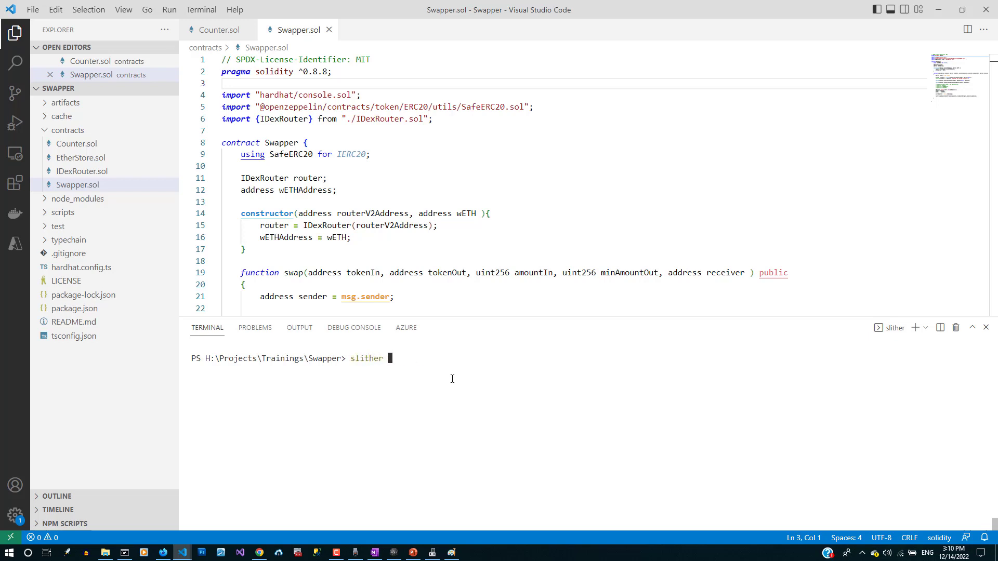
type("--version")
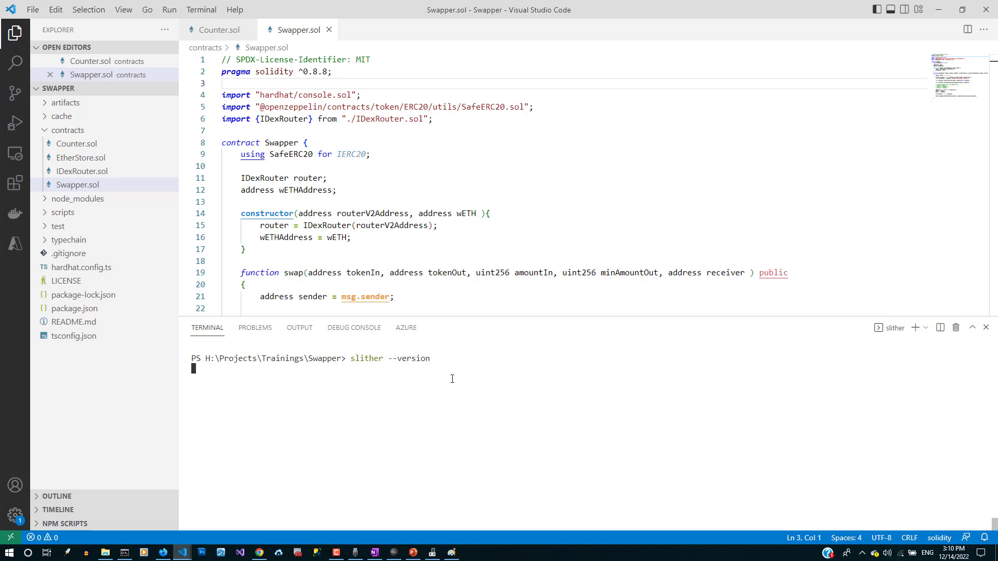
key("Enter")
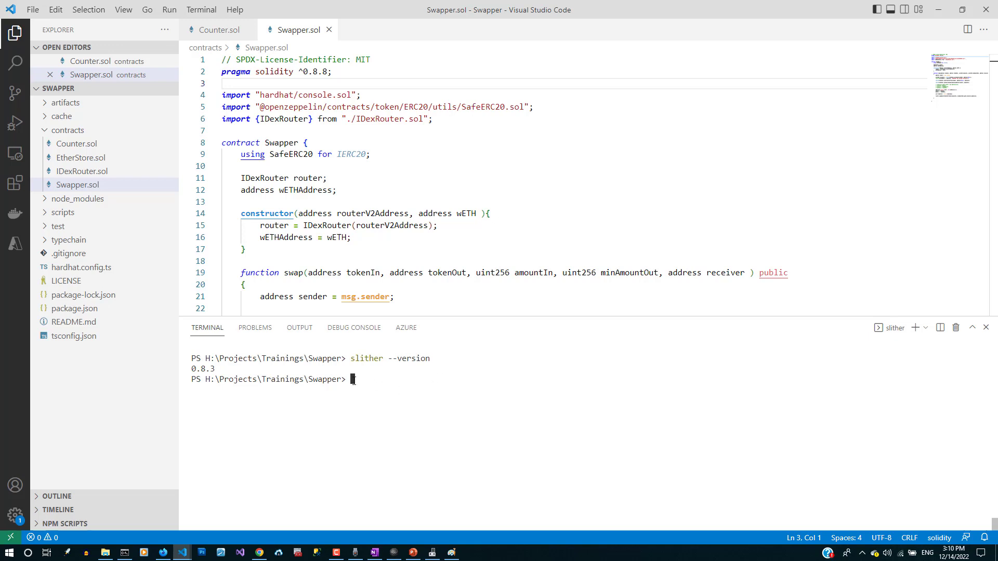
mouse_move(359, 357)
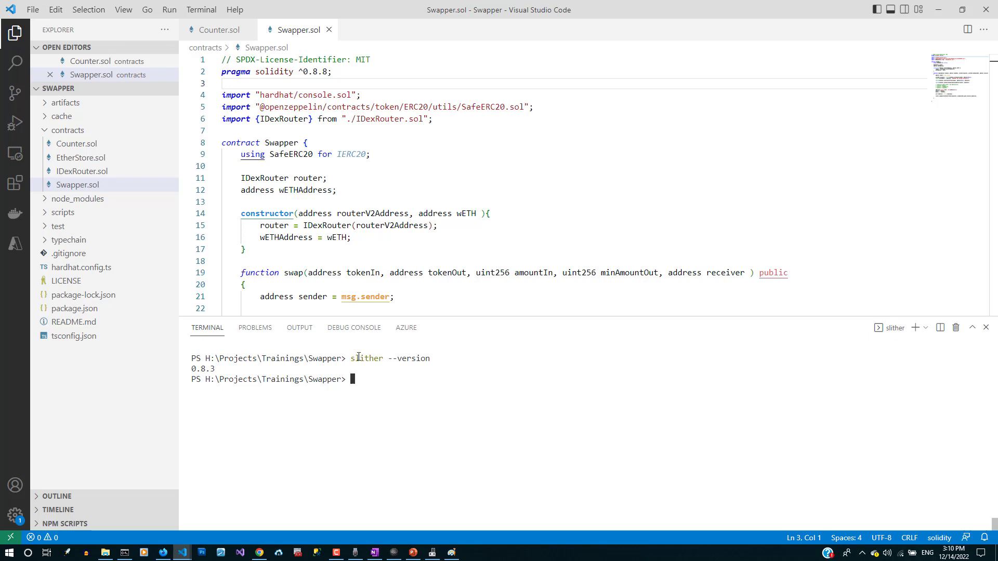
mouse_move(172, 353)
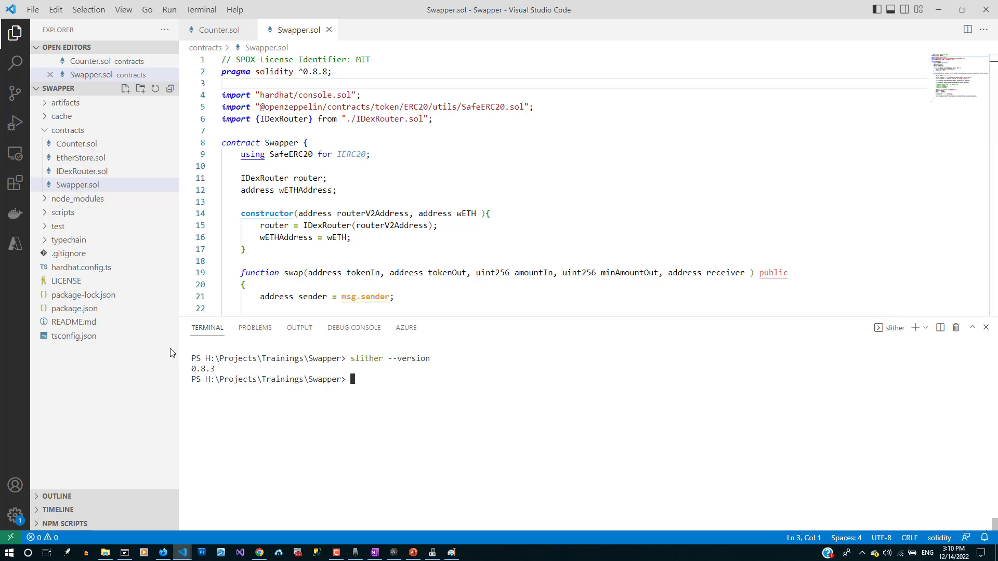
Run slither . on the Swapper project and scroll through findings such as different pragma versions.
type("sl")
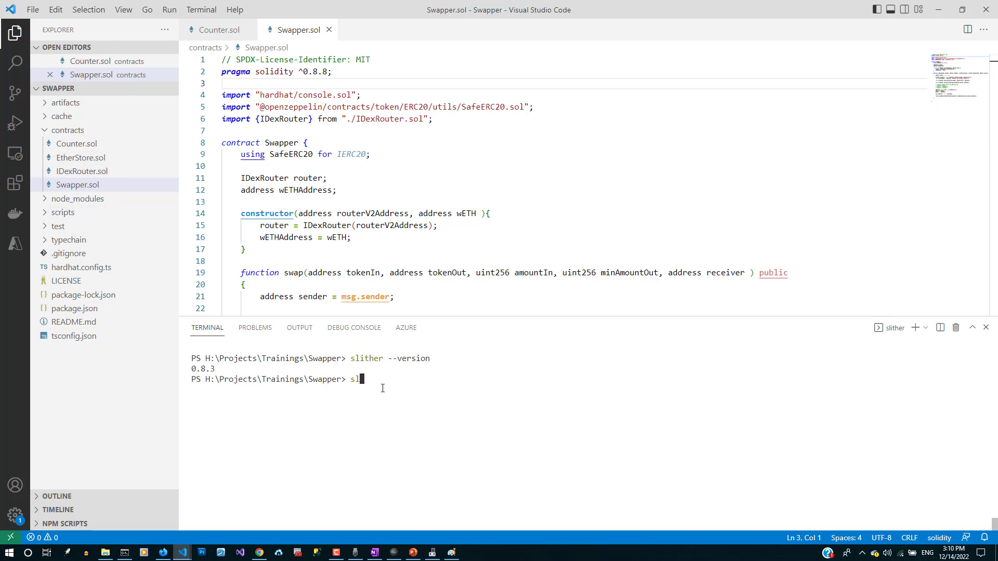
type("ither .")
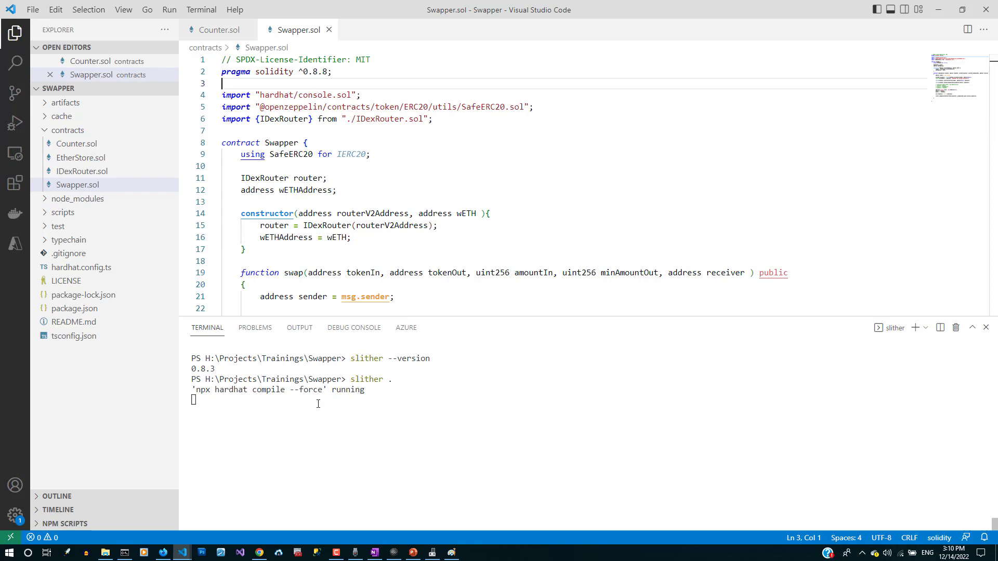
mouse_move(379, 382)
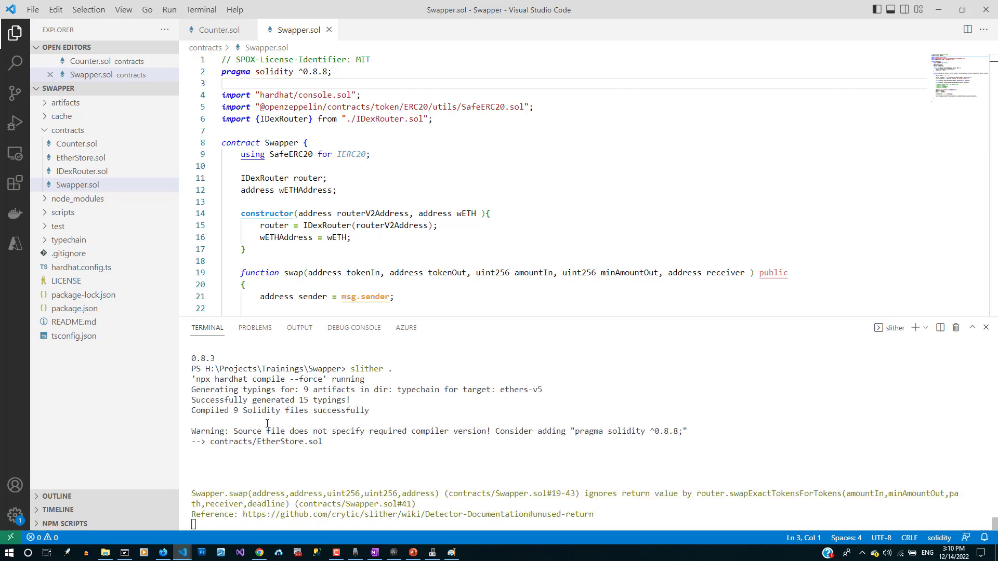
scroll("down", 3)
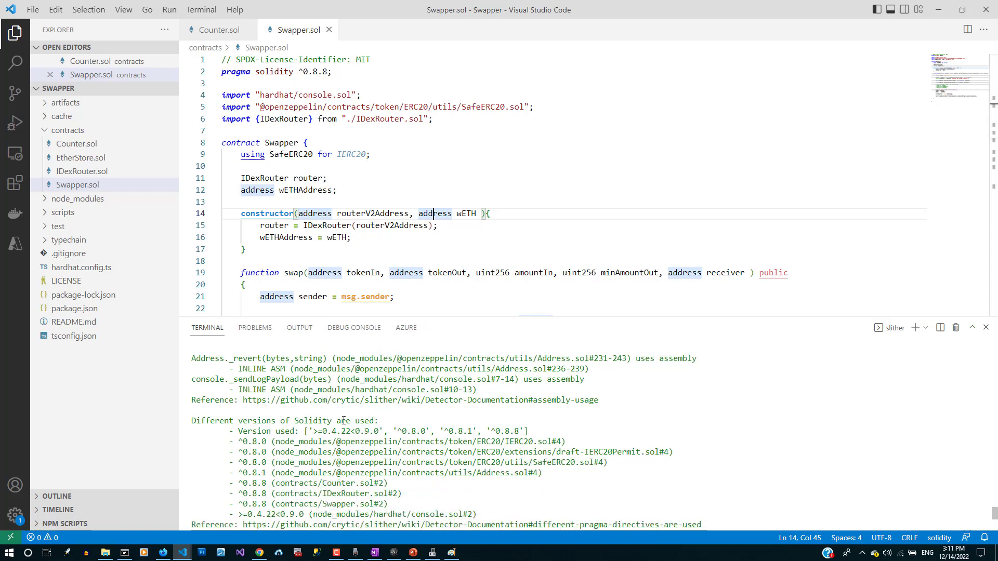
scroll("down", 3)
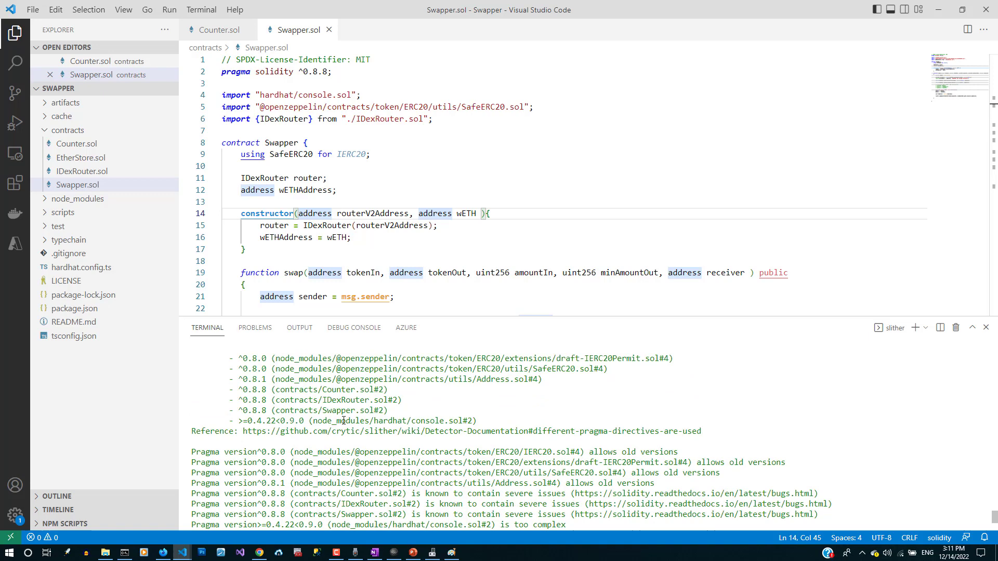
mouse_move(528, 406)
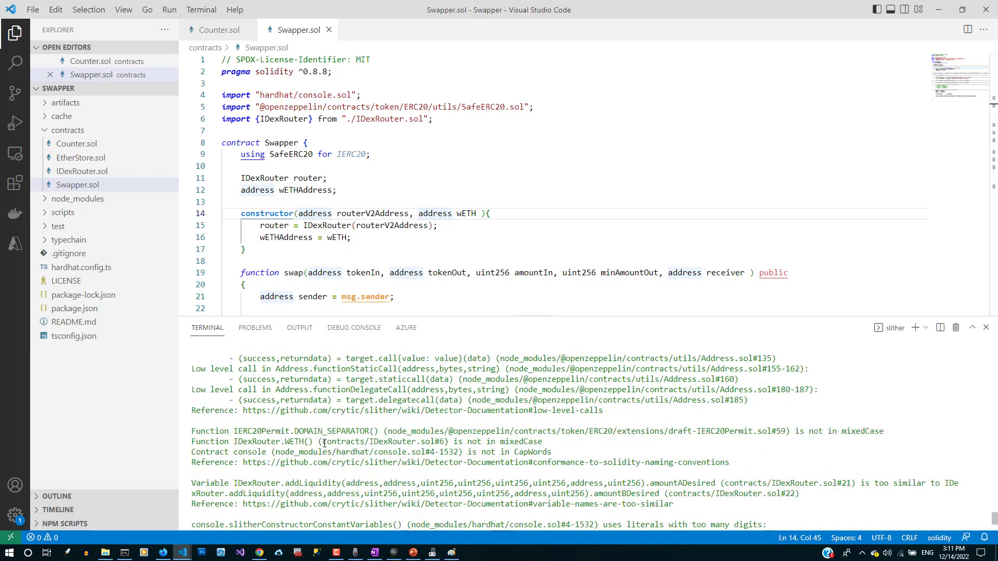
Scroll through the Slither report, highlighting 'contracts' in an import path and 'value' in a Swapper finding.
scroll("down", 3)
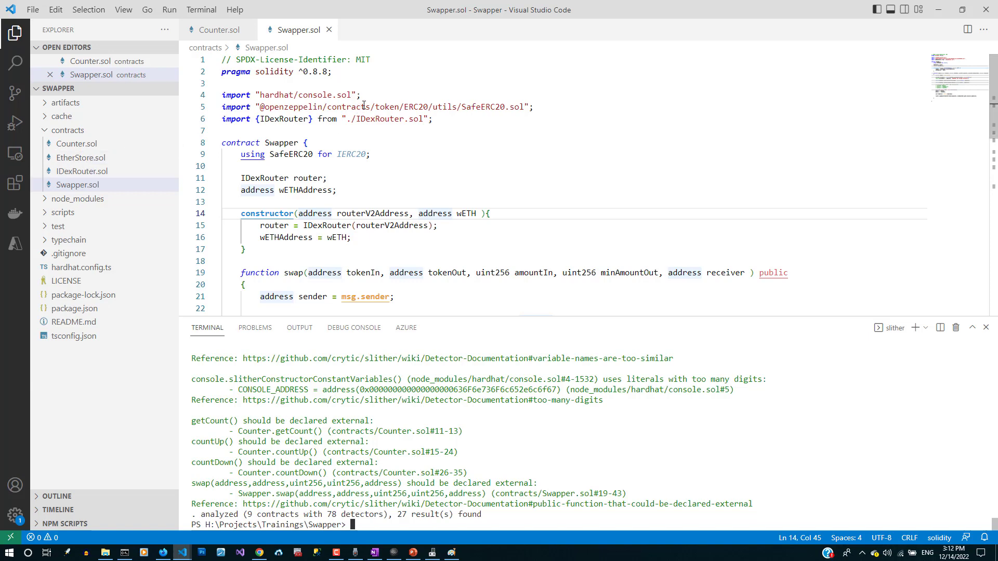
double_click(350, 107)
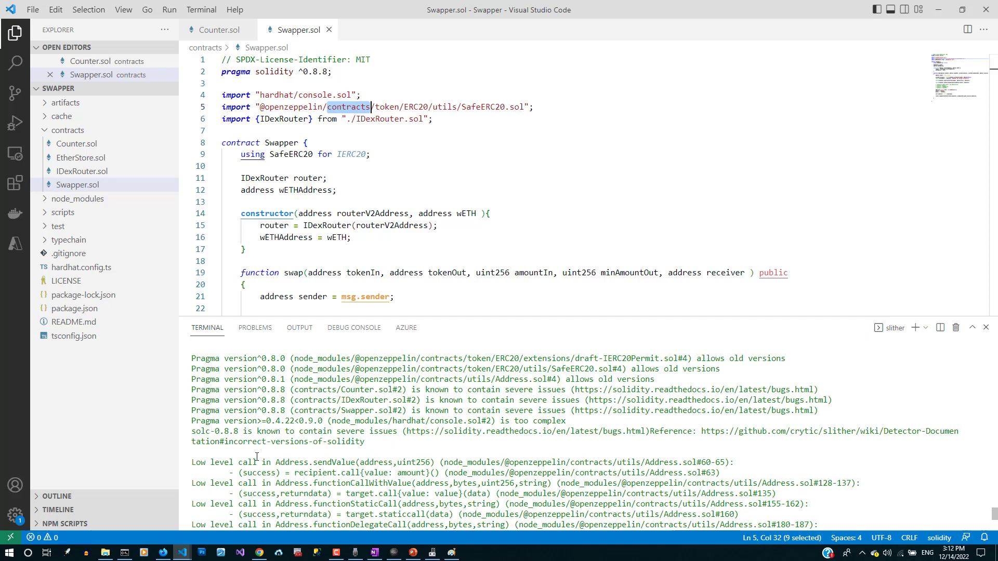
scroll("down", 3)
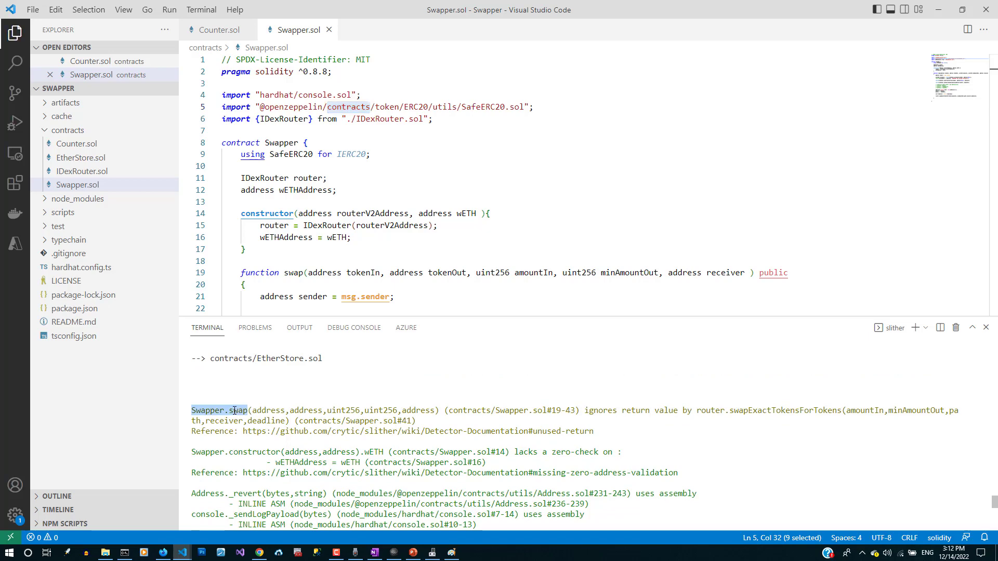
double_click(666, 411)
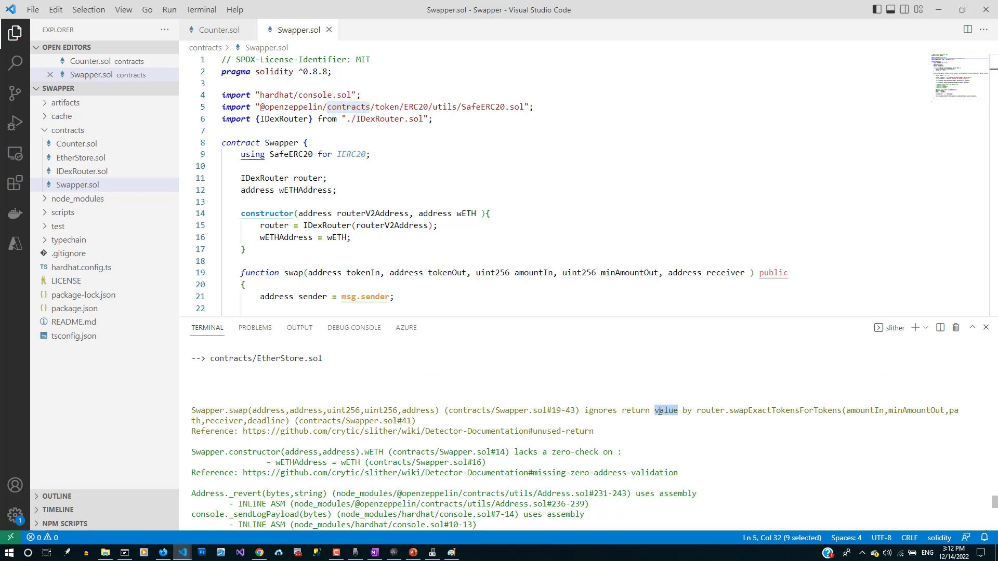
scroll("down", 3)
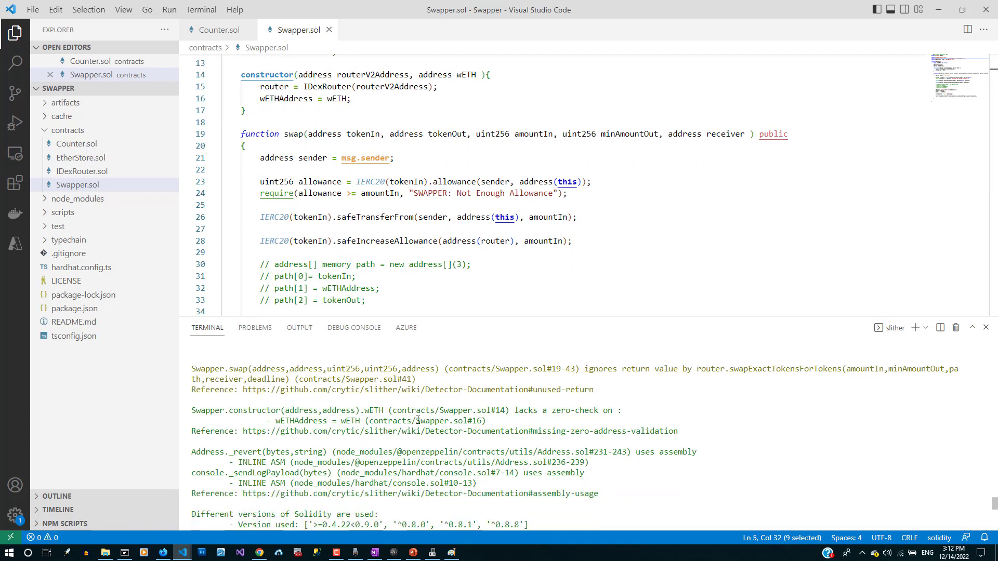
mouse_move(377, 441)
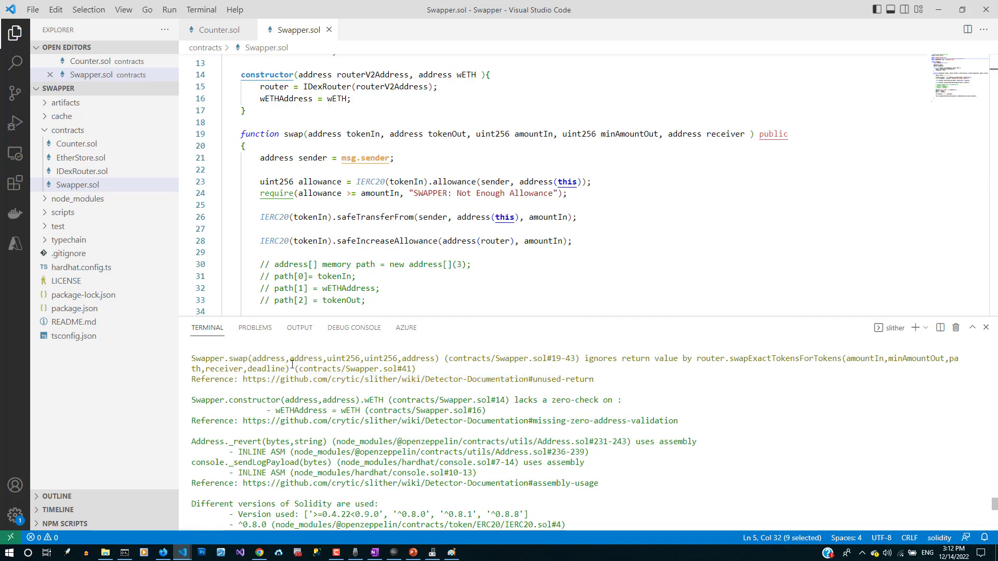
scroll("down", 3)
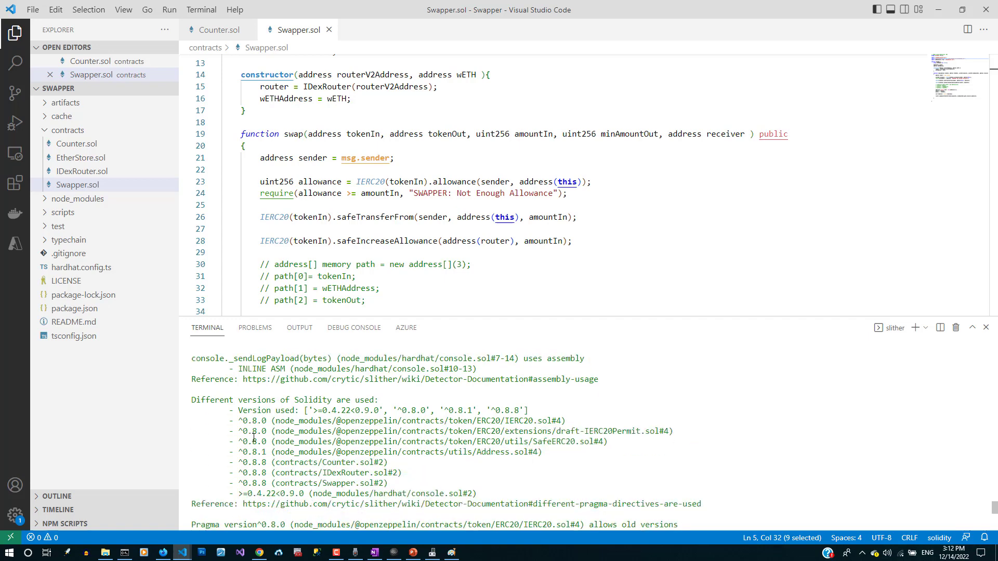
scroll("down", 3)
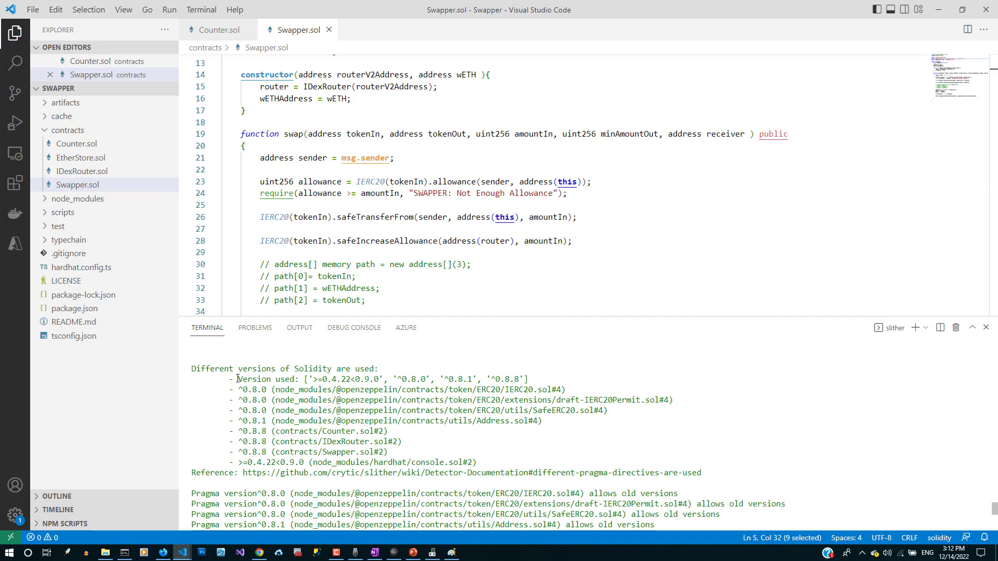
Finish reading the report's 27 results across 9 contracts and switch to EtherStore.sol in the Explorer.
left_click(324, 251)
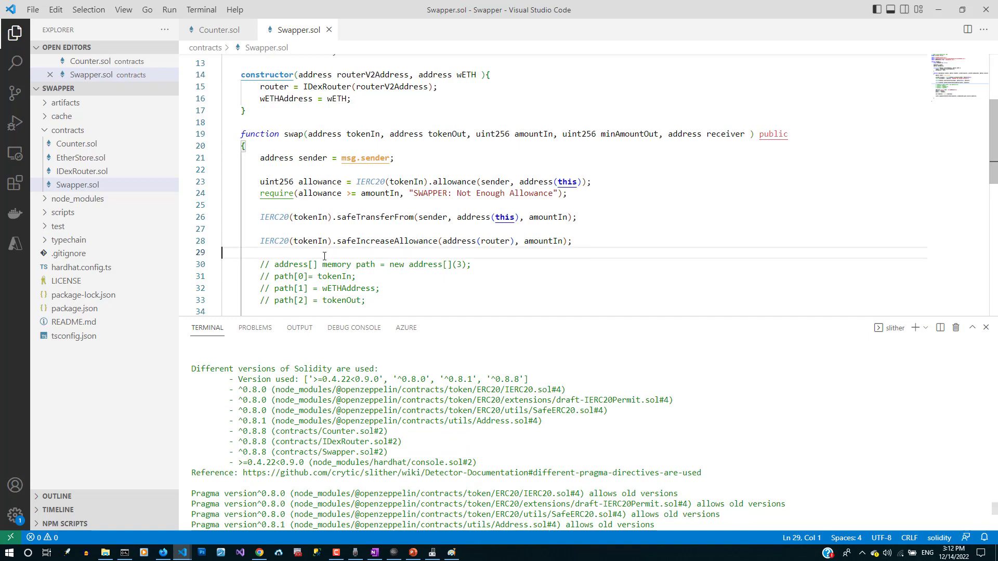
scroll("down", 3)
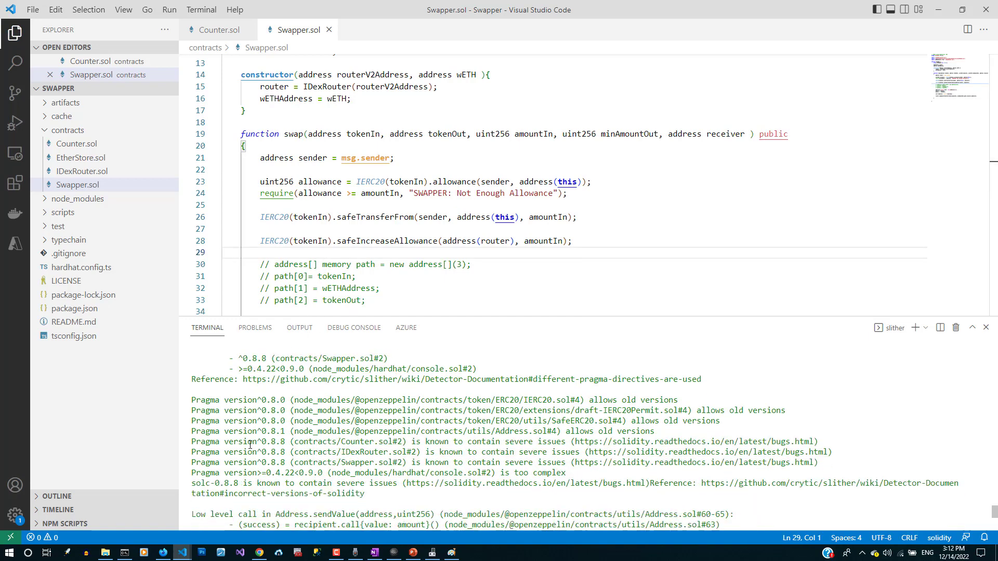
mouse_move(300, 455)
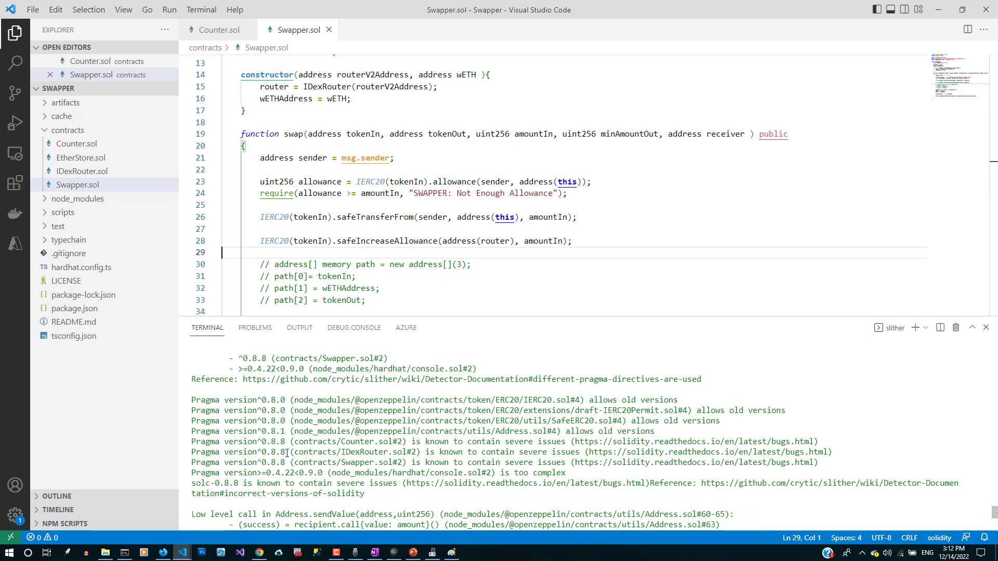
mouse_move(564, 454)
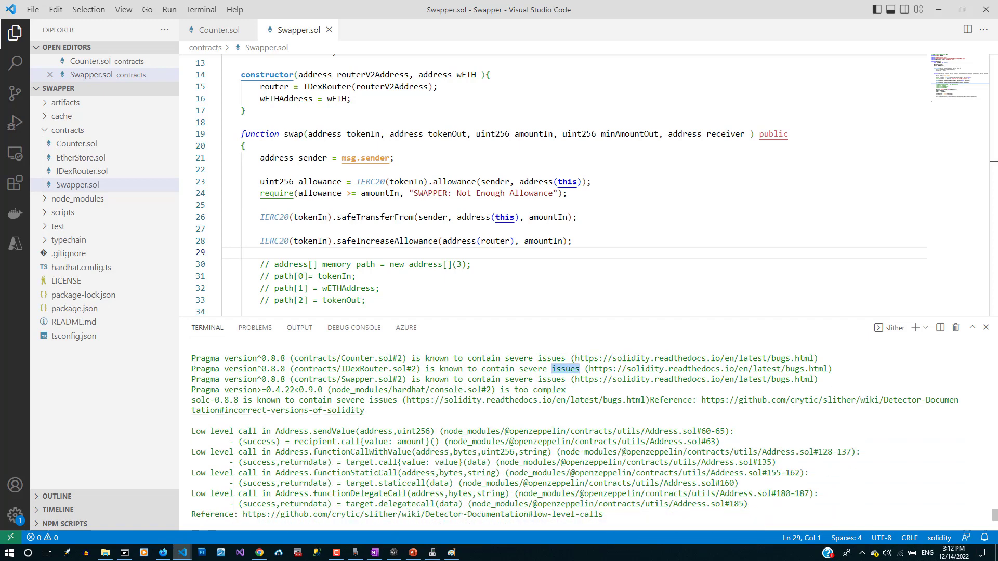
scroll("down", 3)
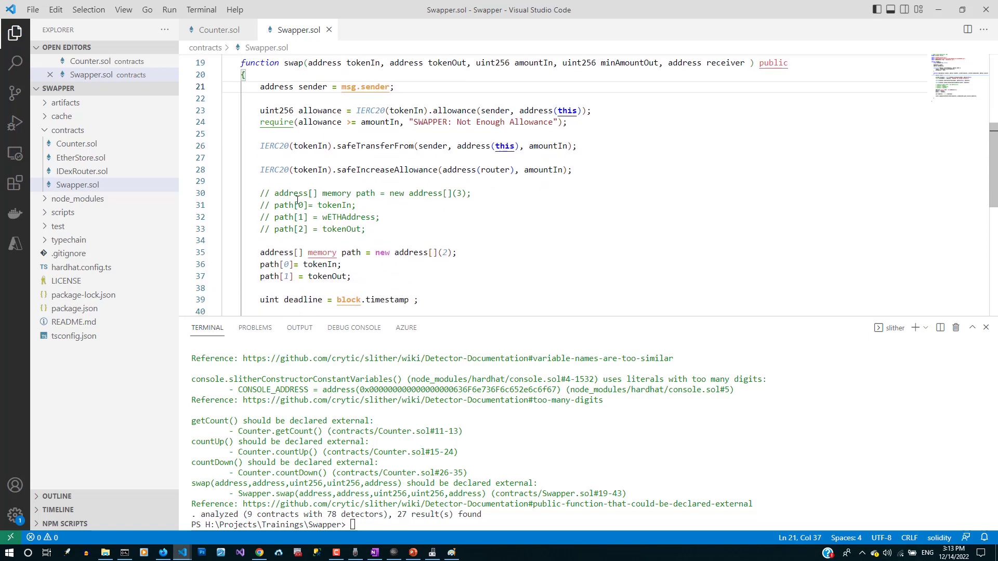
scroll("down", 3)
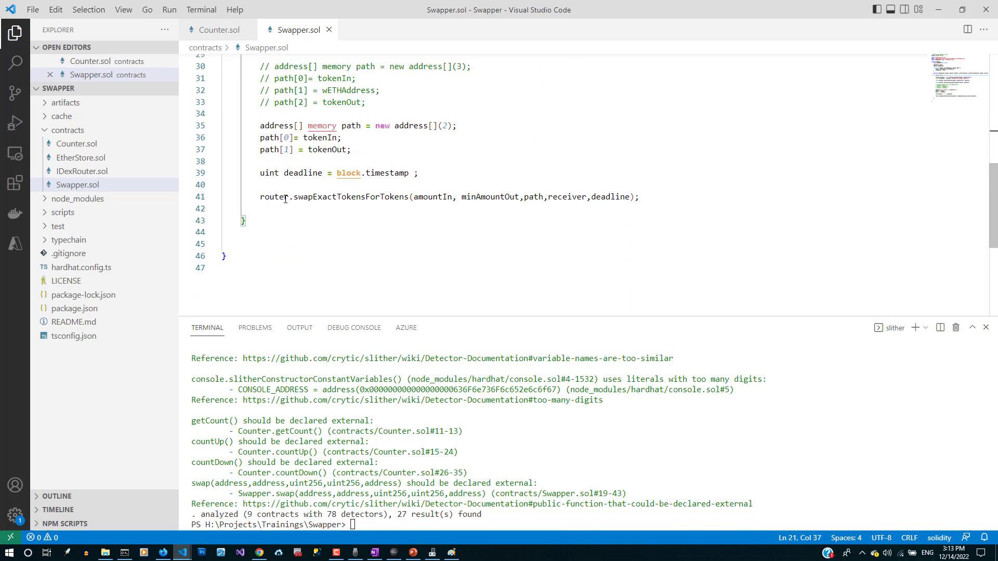
left_click(80, 158)
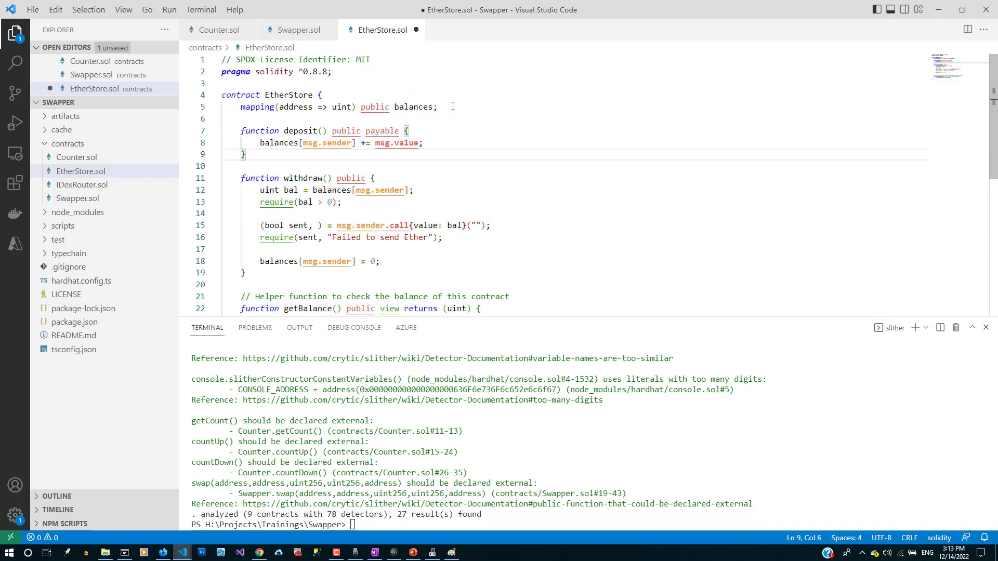
Review withdraw() in EtherStore.sol — the external call line and the balance reset — then save the file.
double_click(302, 178)
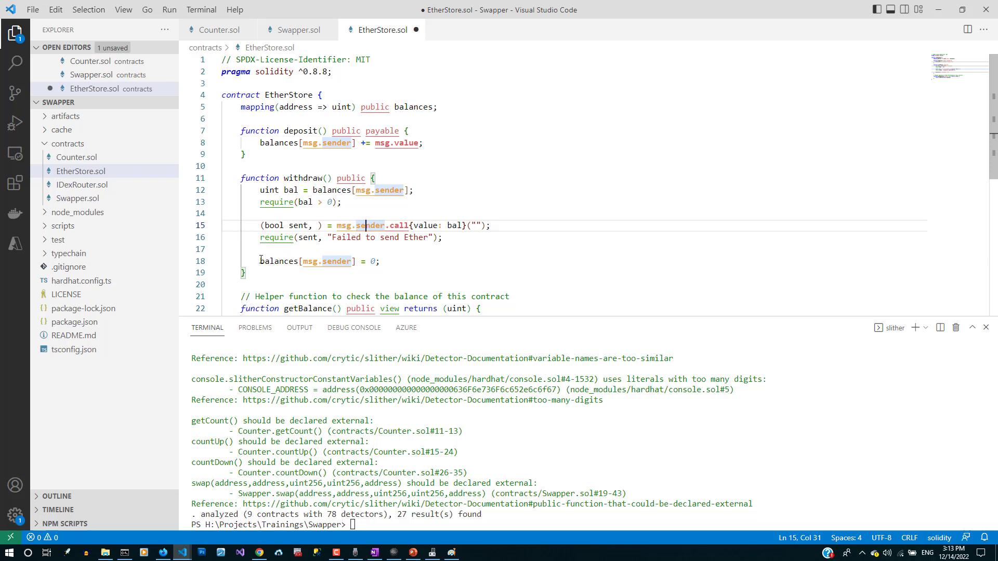
left_click_drag(260, 261, 378, 261)
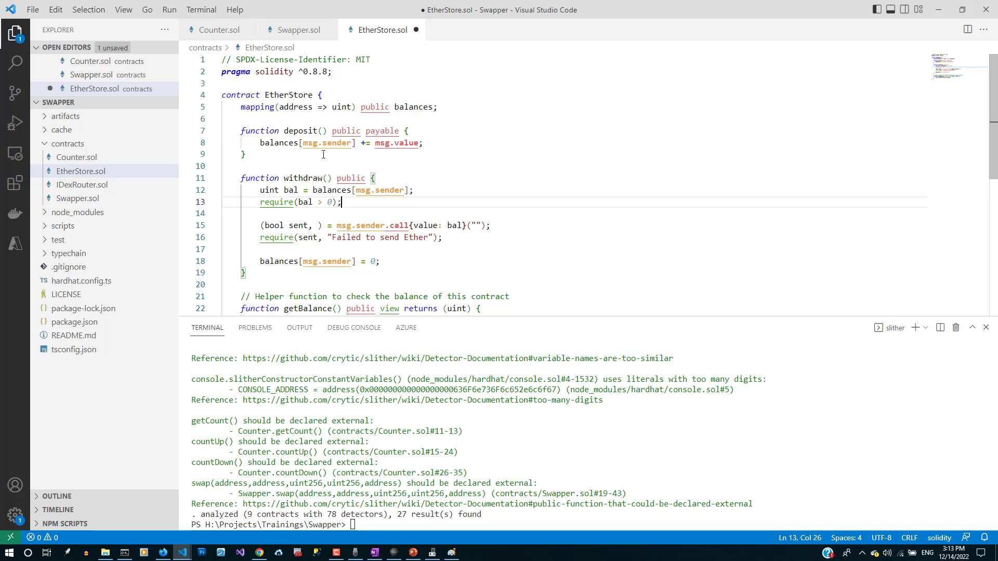
double_click(299, 178)
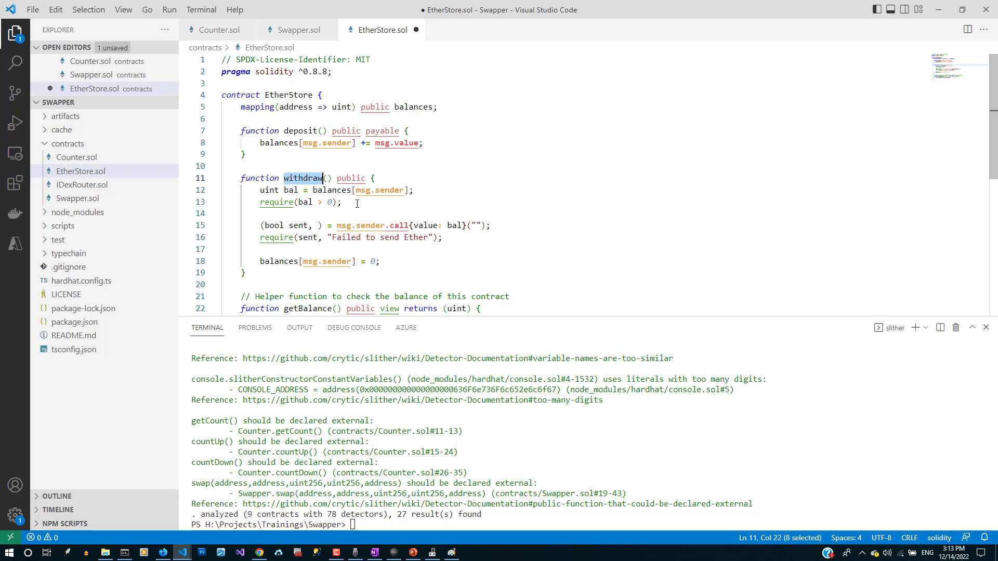
left_click(382, 262)
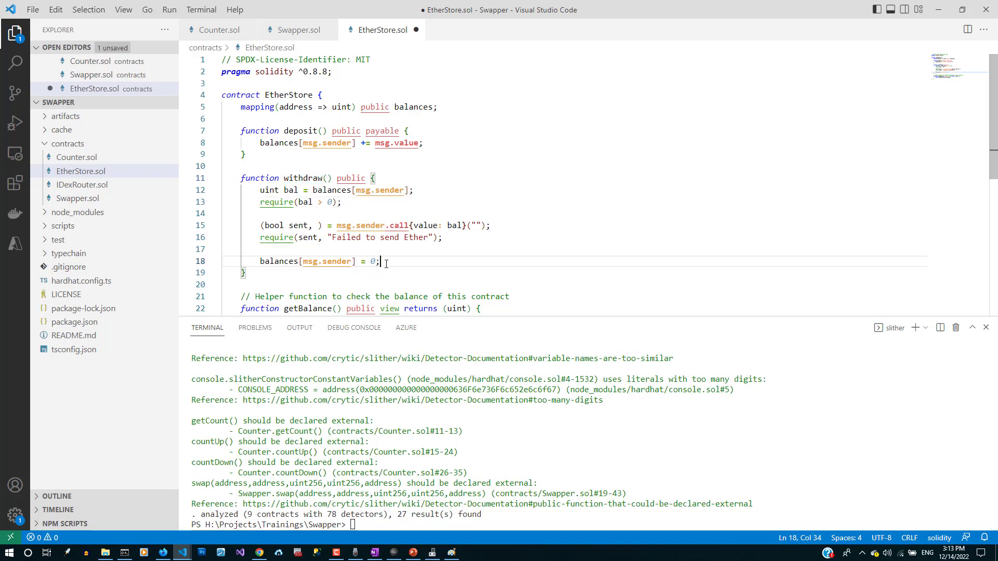
scroll("down", 3)
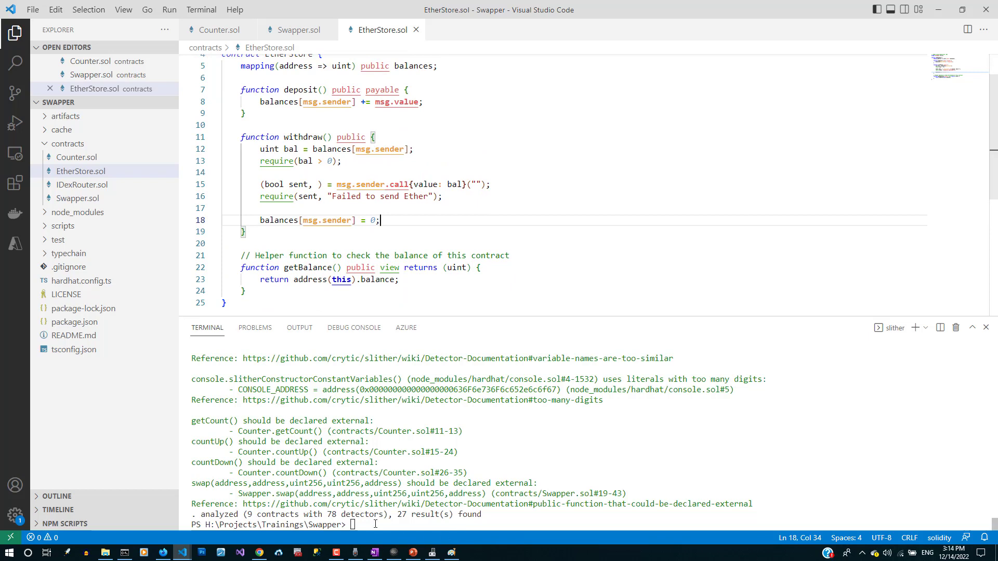
type("slither .")
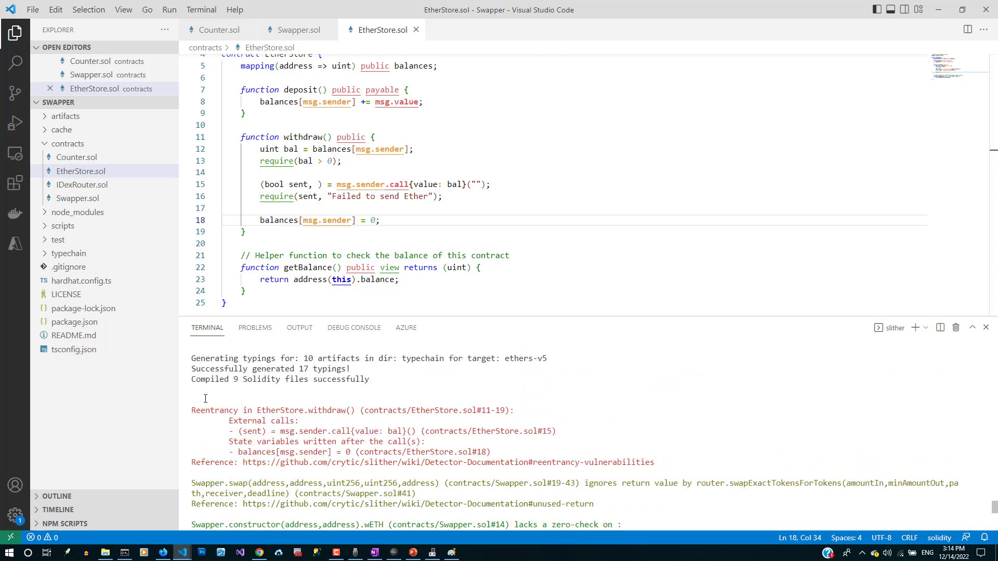
double_click(214, 411)
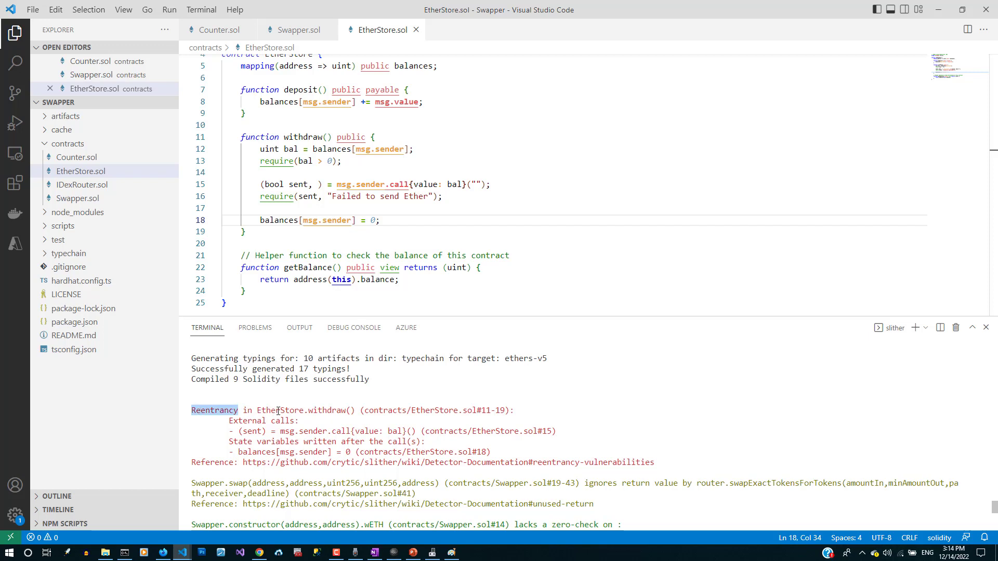
double_click(301, 410)
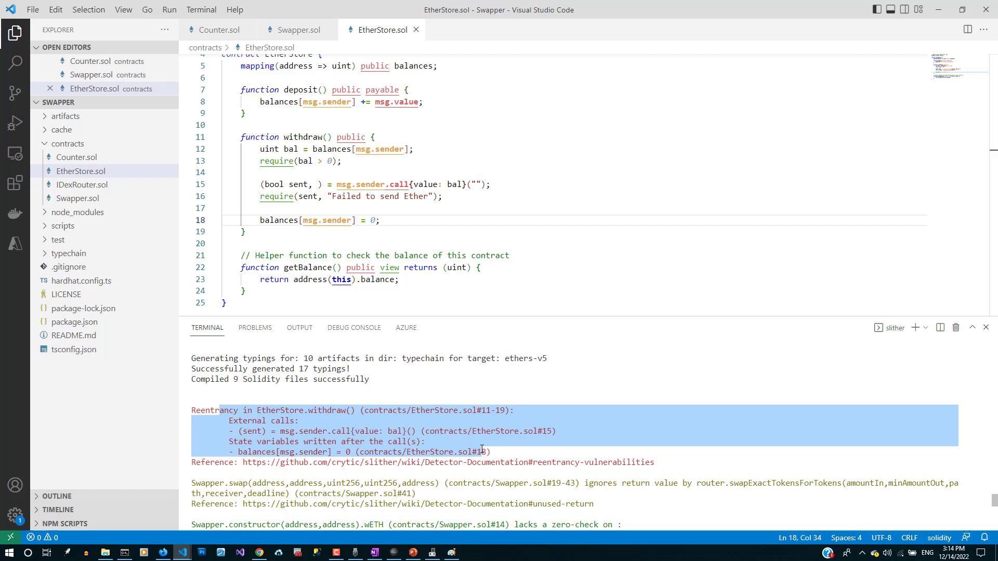
mouse_move(414, 493)
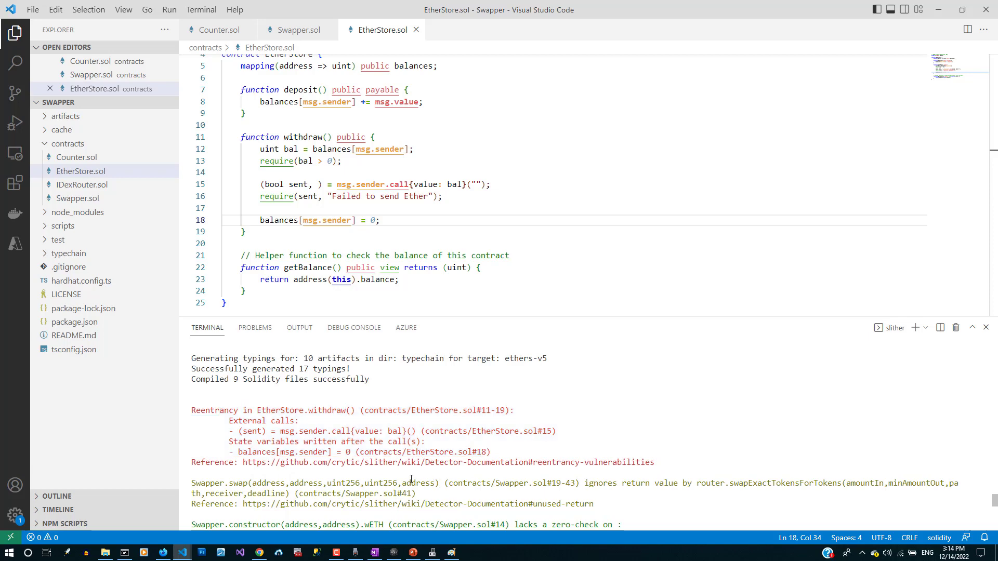
scroll("down", 3)
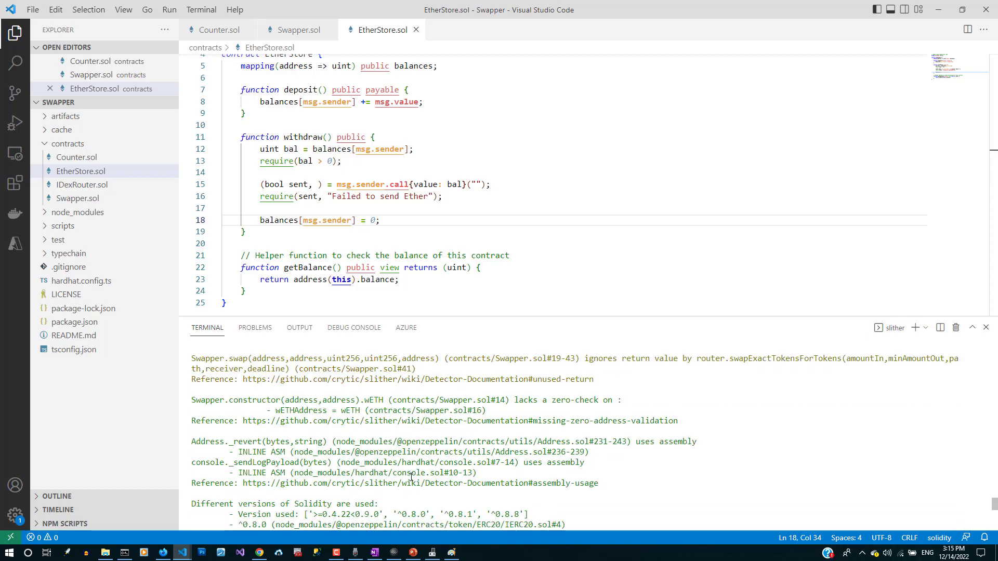